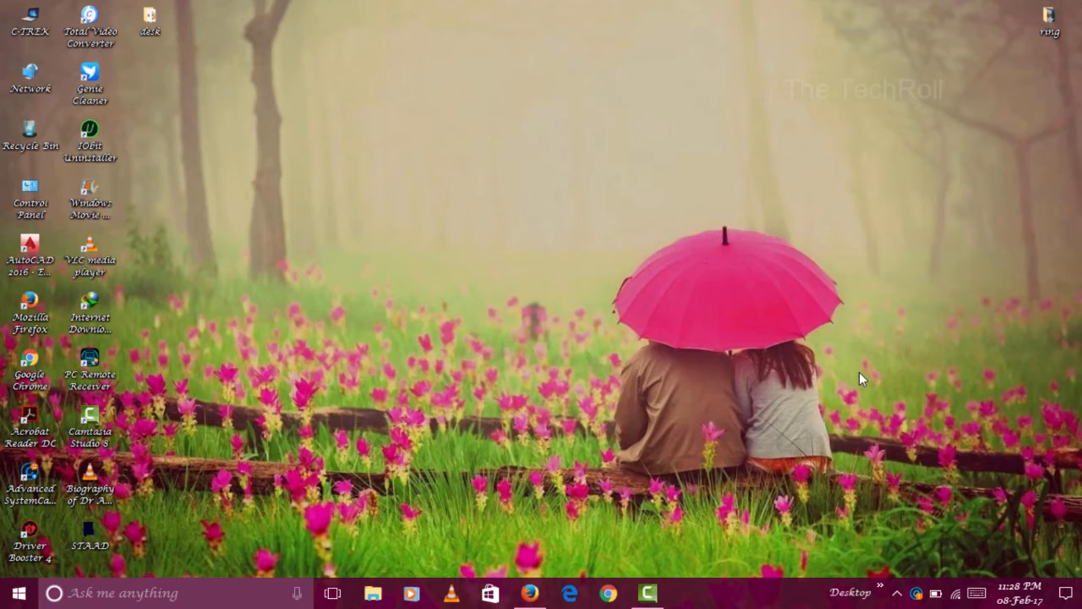
pyautogui.moveTo(464, 221)
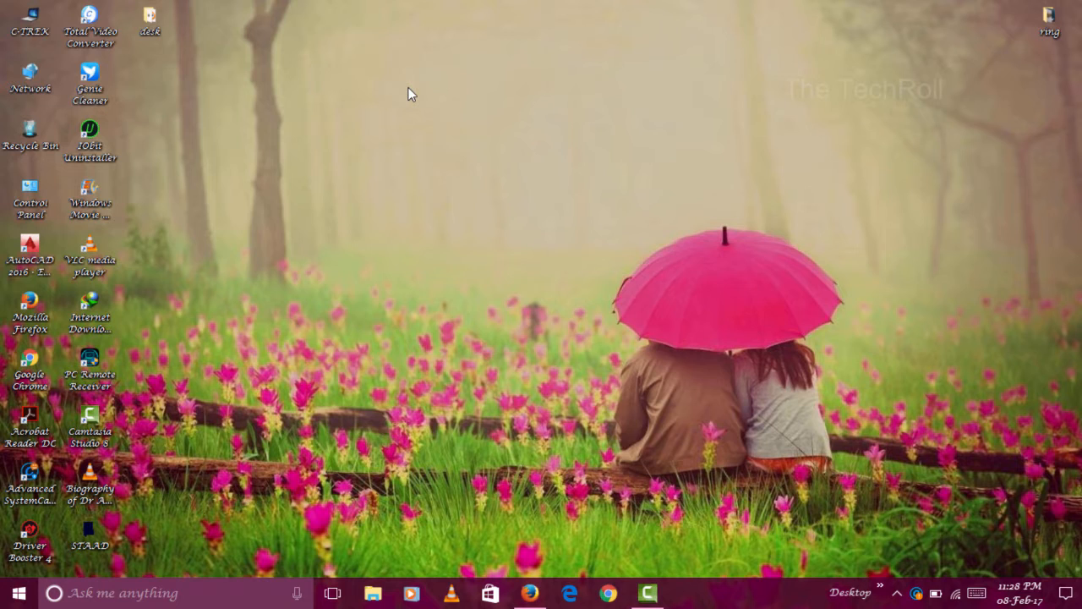
# Search for 'cmd' and bring up the launch options for the Command Prompt result
pyautogui.click(17, 592)
pyautogui.write('cmd')
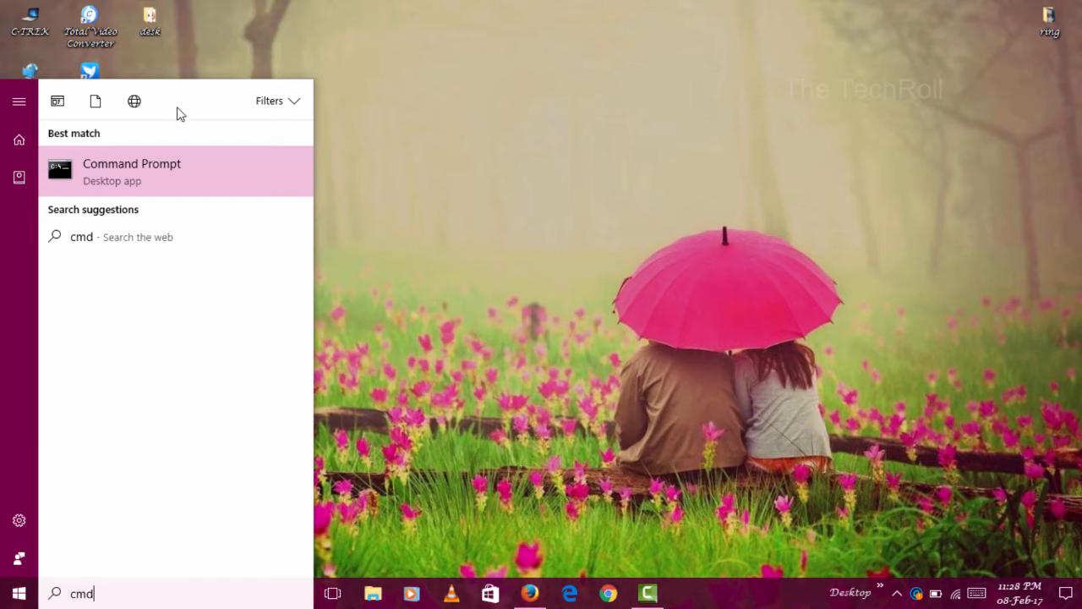
pyautogui.moveTo(139, 186)
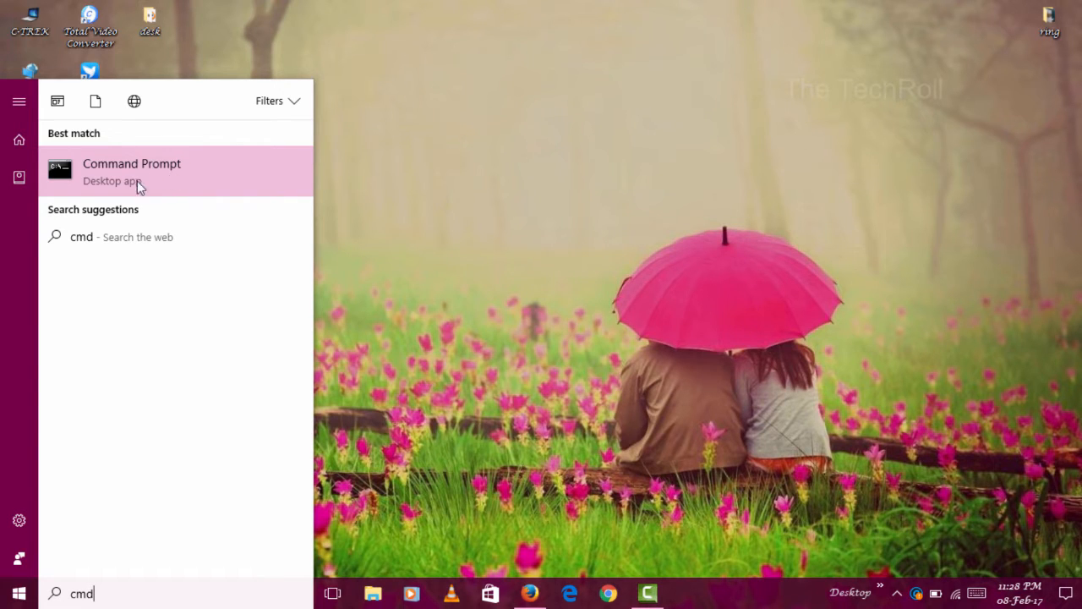
pyautogui.rightClick(132, 169)
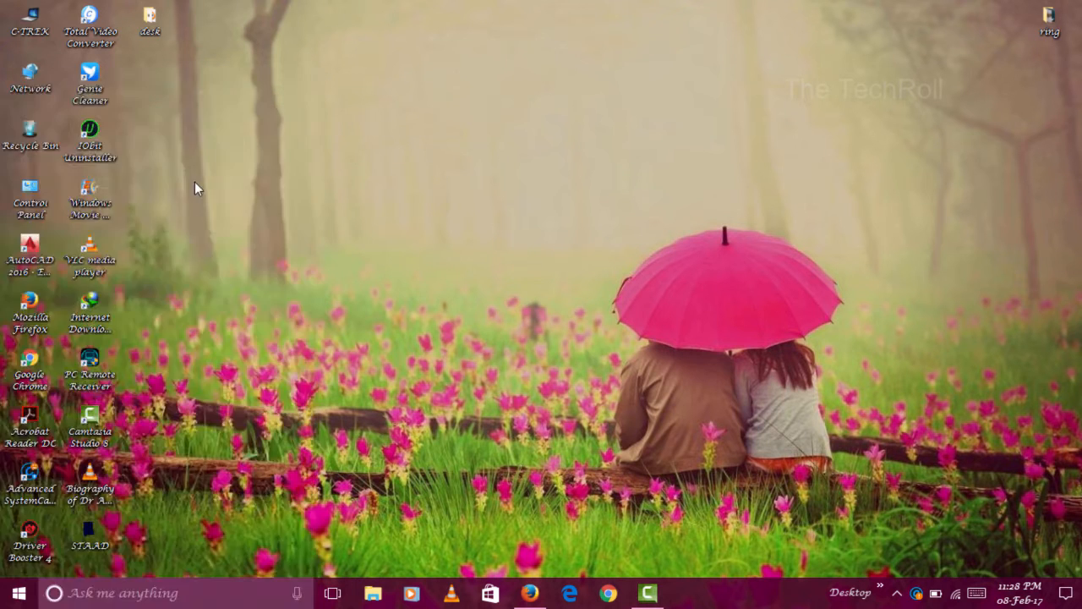
# Start Command Prompt as administrator, maximize it and run 'net view' to list network computers
pyautogui.click(685, 592)
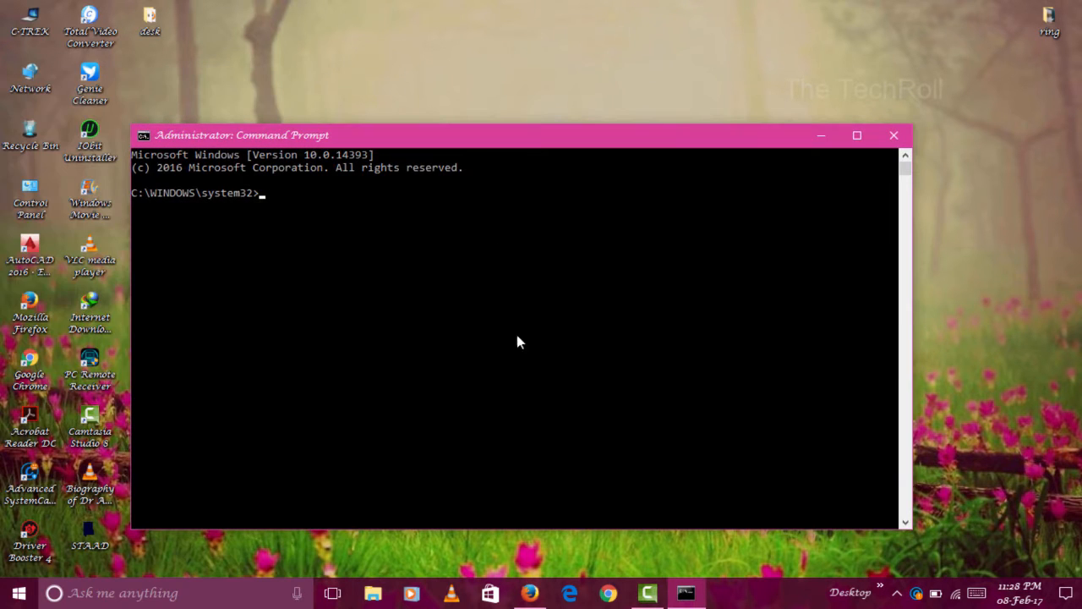
pyautogui.moveTo(856, 135)
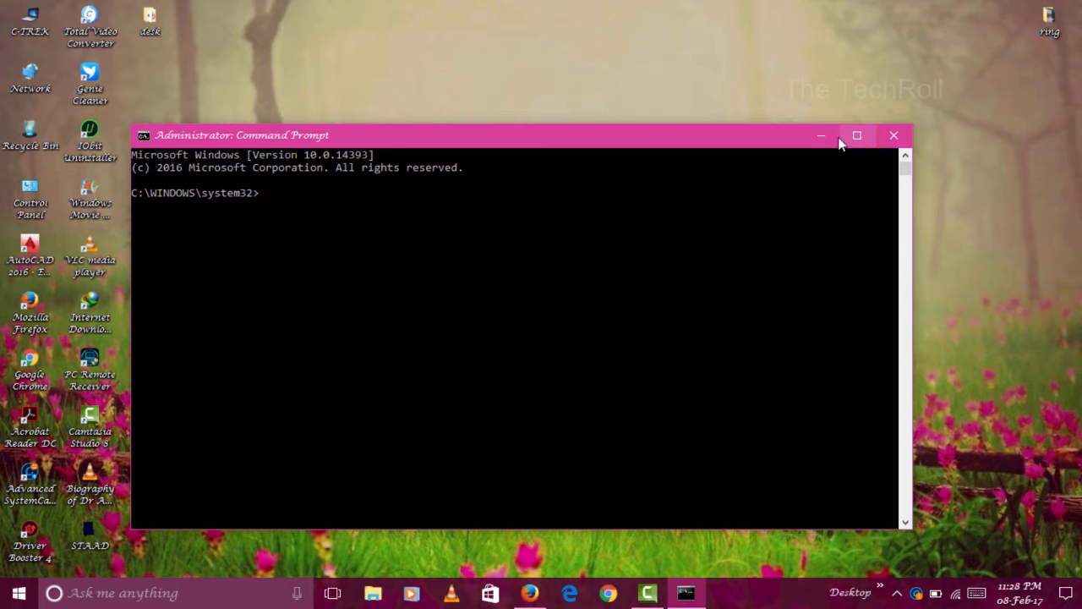
pyautogui.click(855, 135)
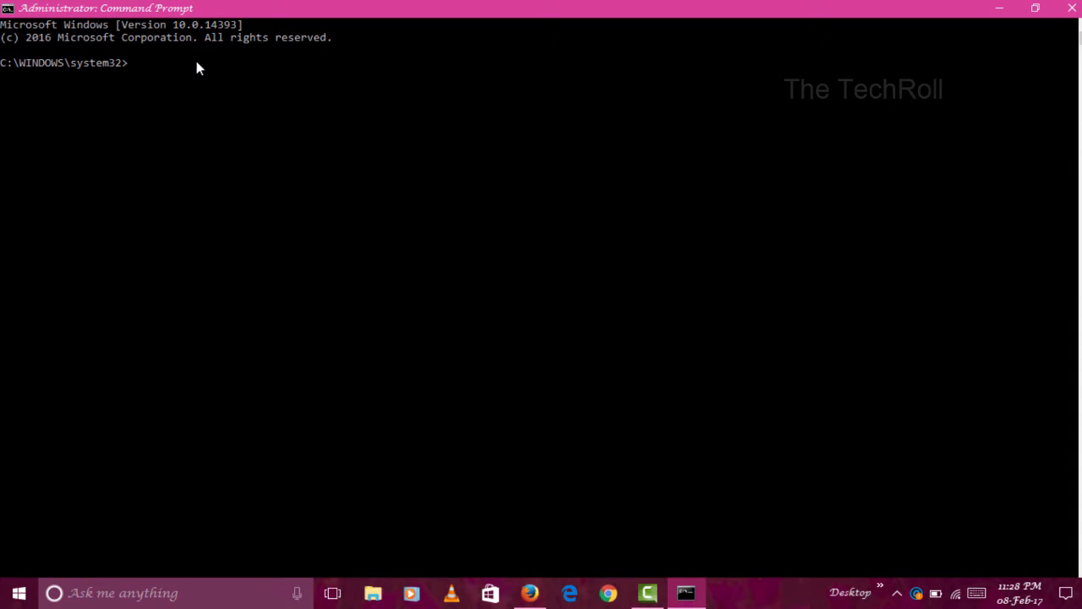
pyautogui.write('net v')
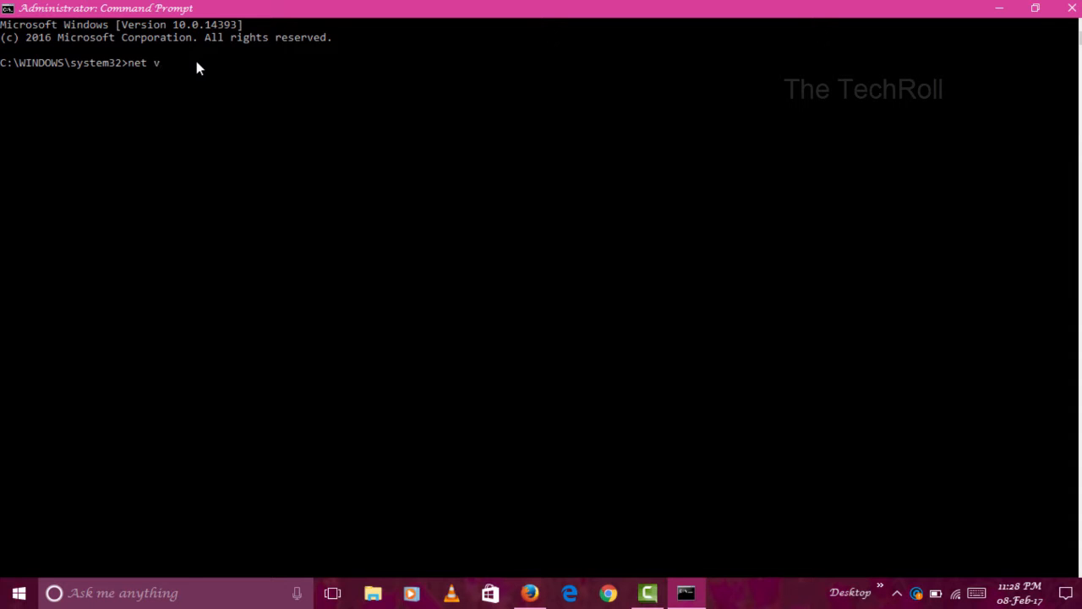
pyautogui.write('iew')
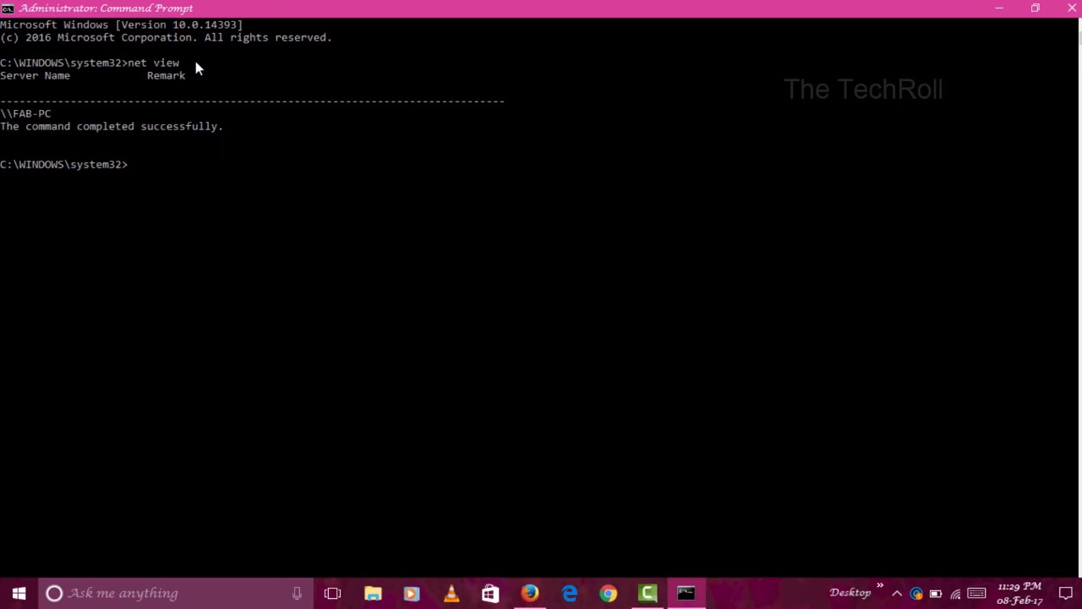
pyautogui.moveTo(61, 144)
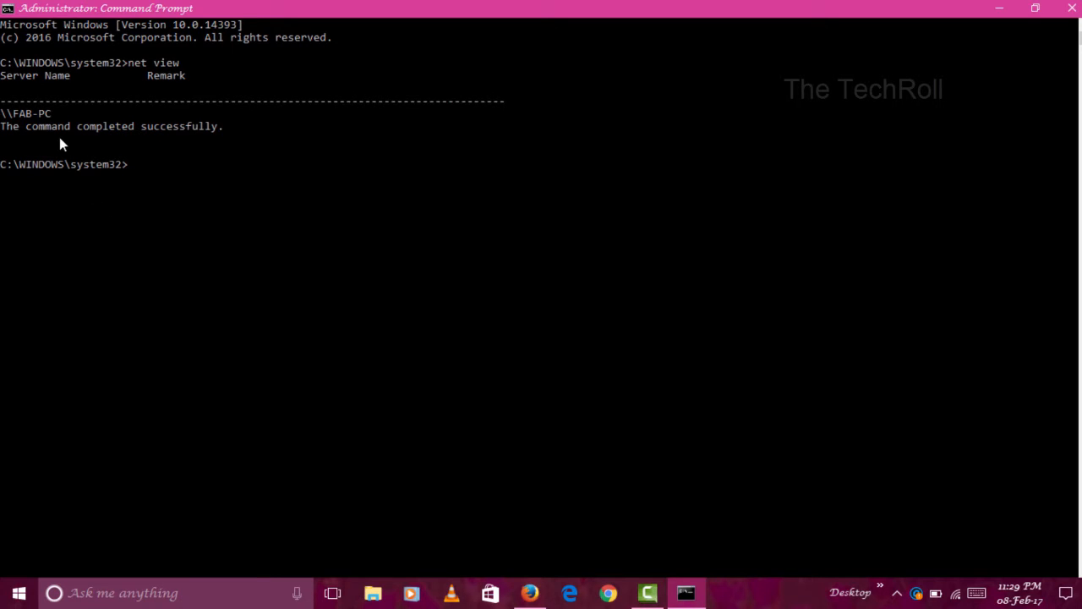
pyautogui.moveTo(201, 168)
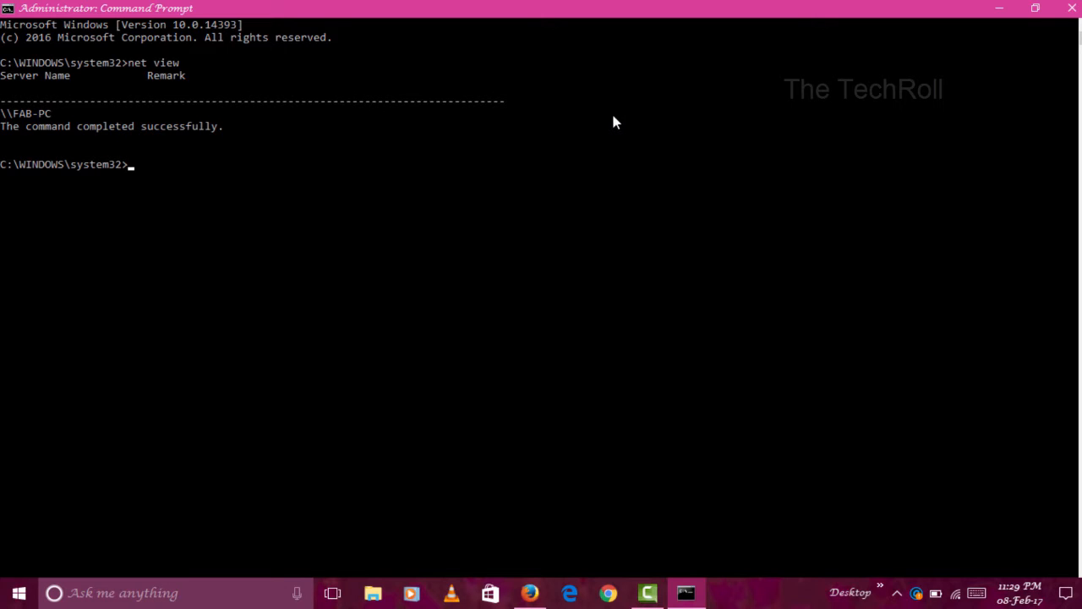
# Enter 'shutdown -i' at the prompt for the interactive shutdown dialog
pyautogui.write('sh')
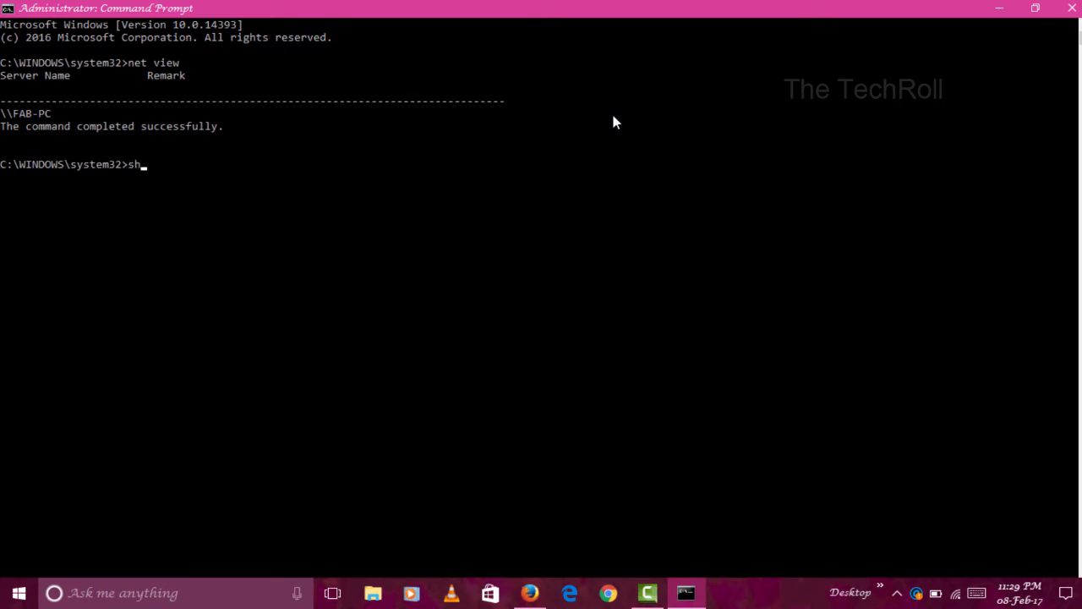
pyautogui.write('utdo')
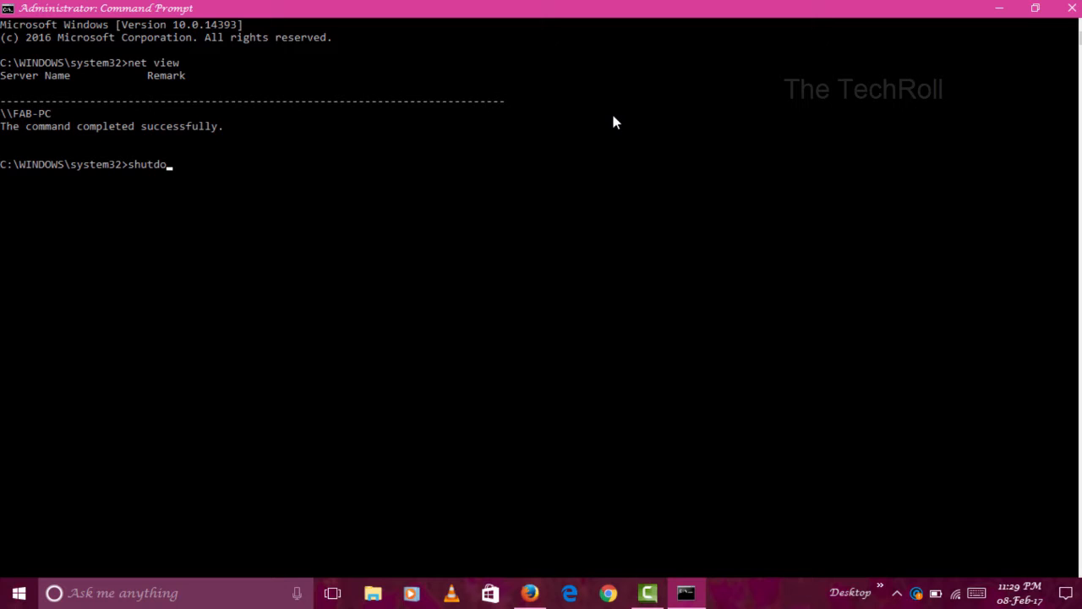
pyautogui.write('wn')
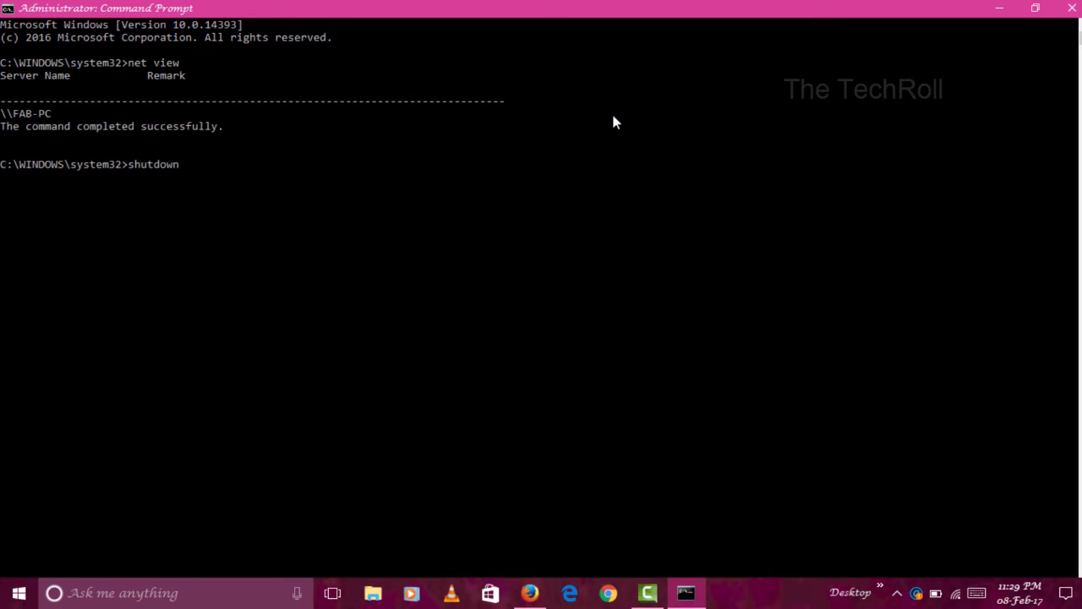
pyautogui.write('-')
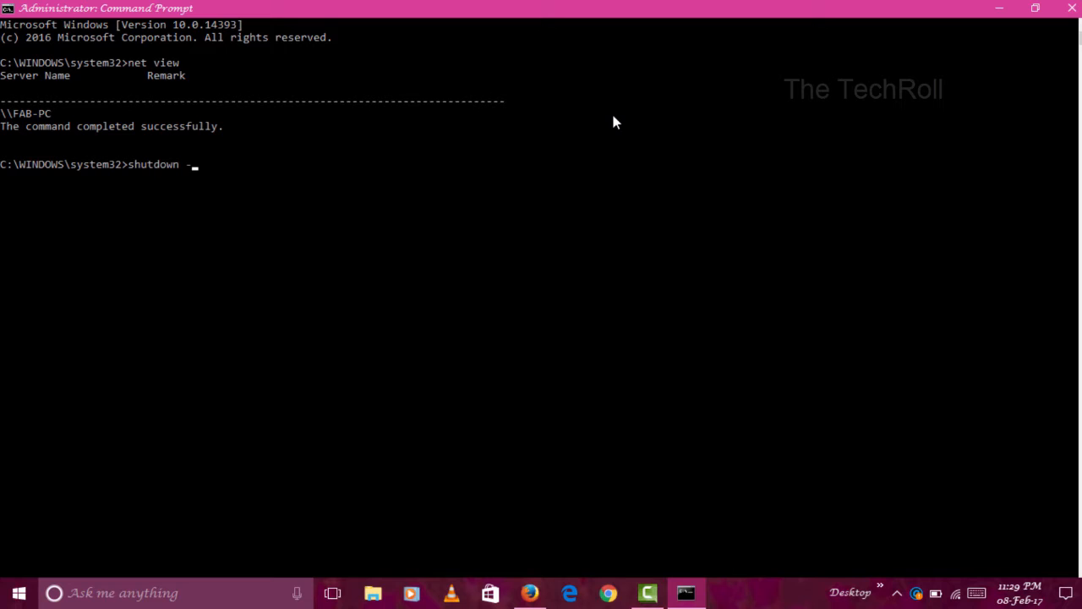
pyautogui.write('i')
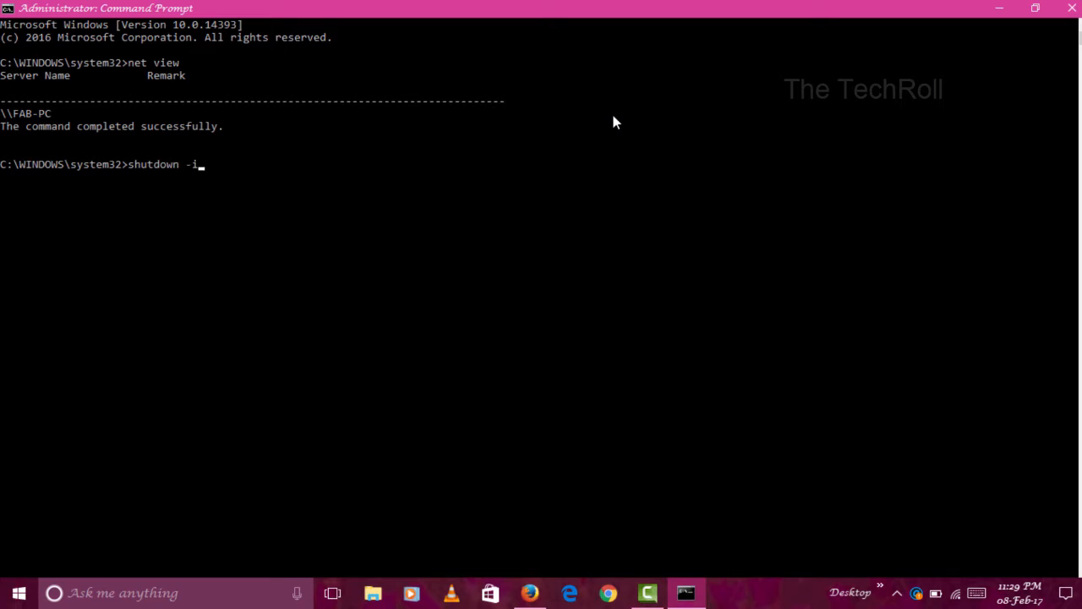
# Launch the Remote Shutdown Dialog and add fab-pc to the computer list
pyautogui.press('enter')
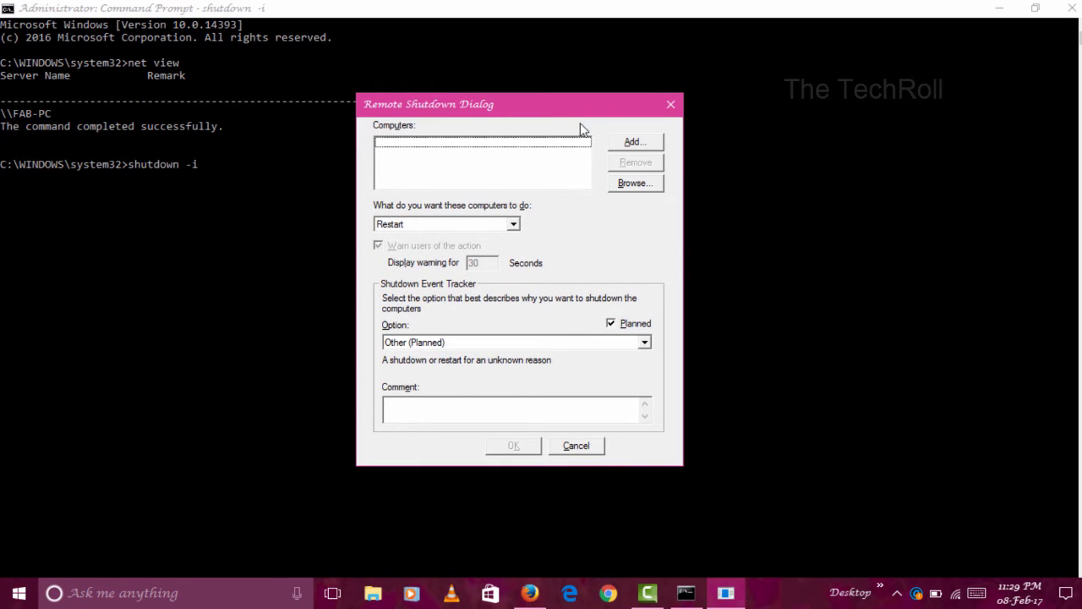
pyautogui.moveTo(516, 132)
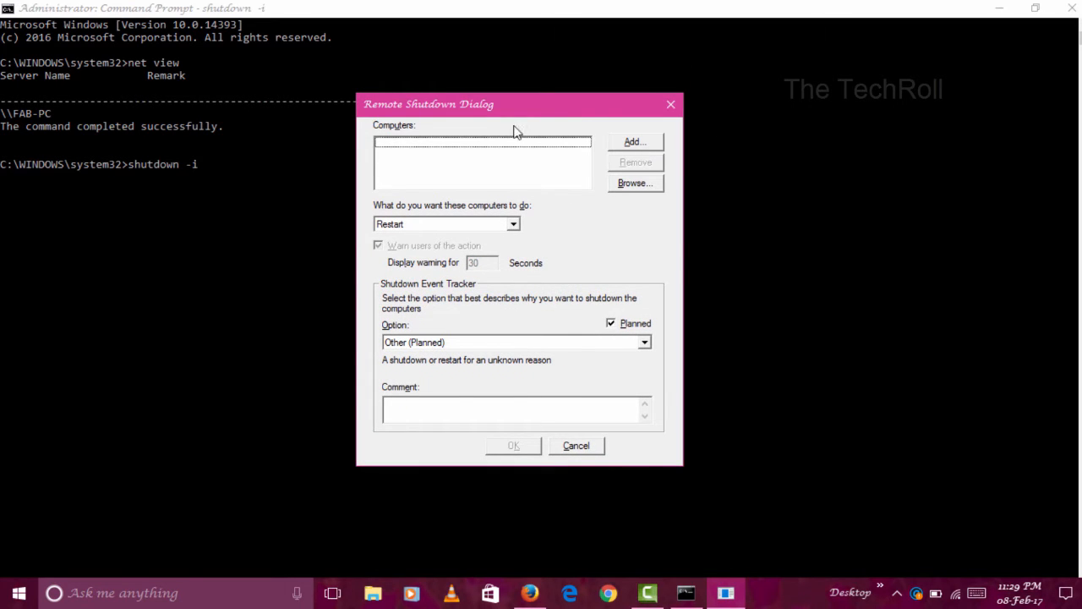
pyautogui.moveTo(589, 125)
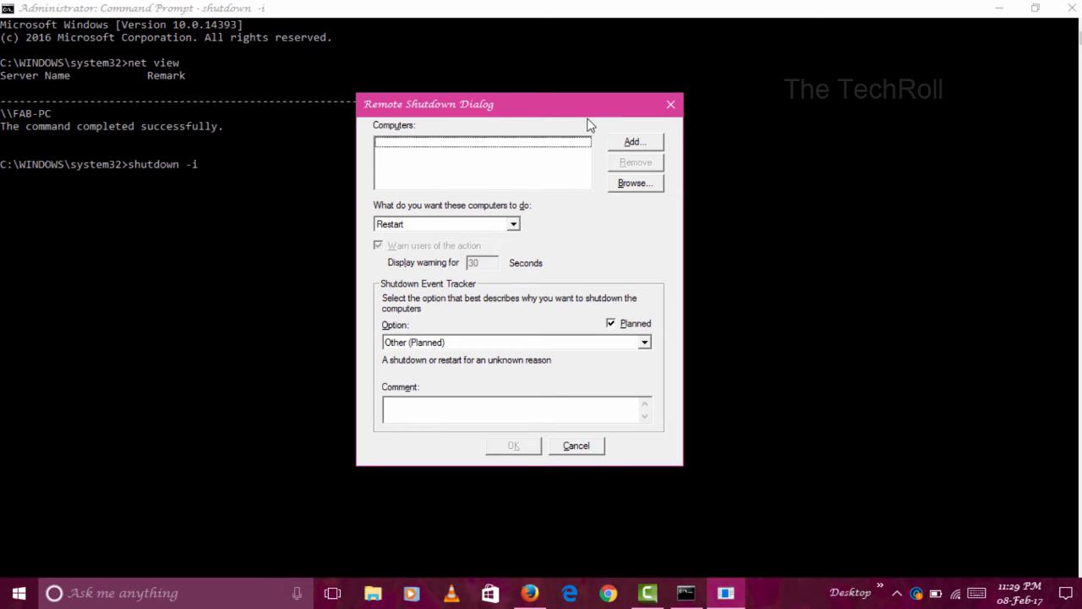
pyautogui.moveTo(566, 112)
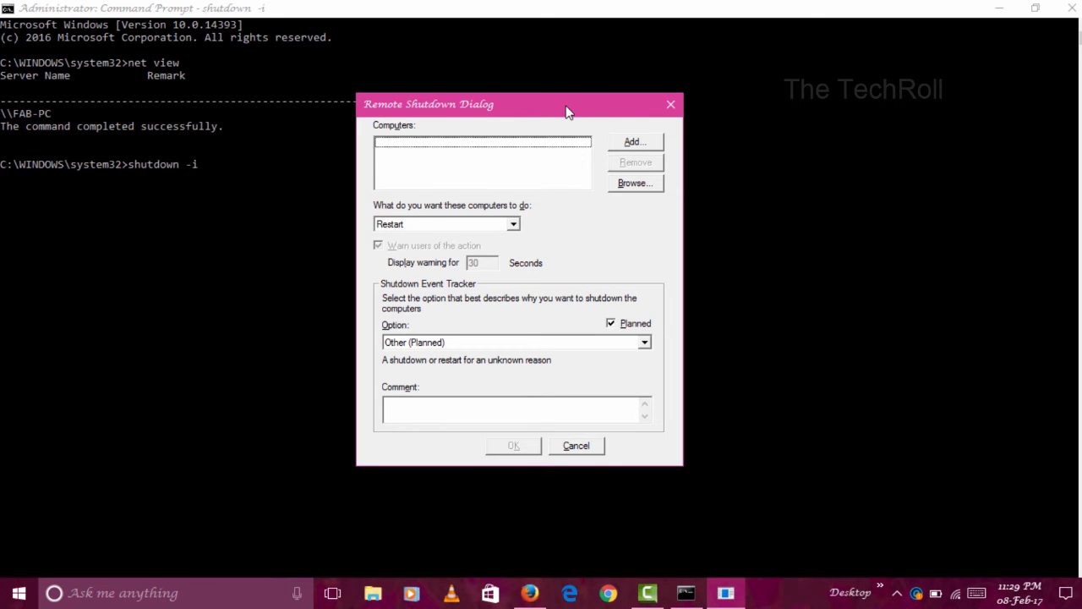
pyautogui.click(634, 142)
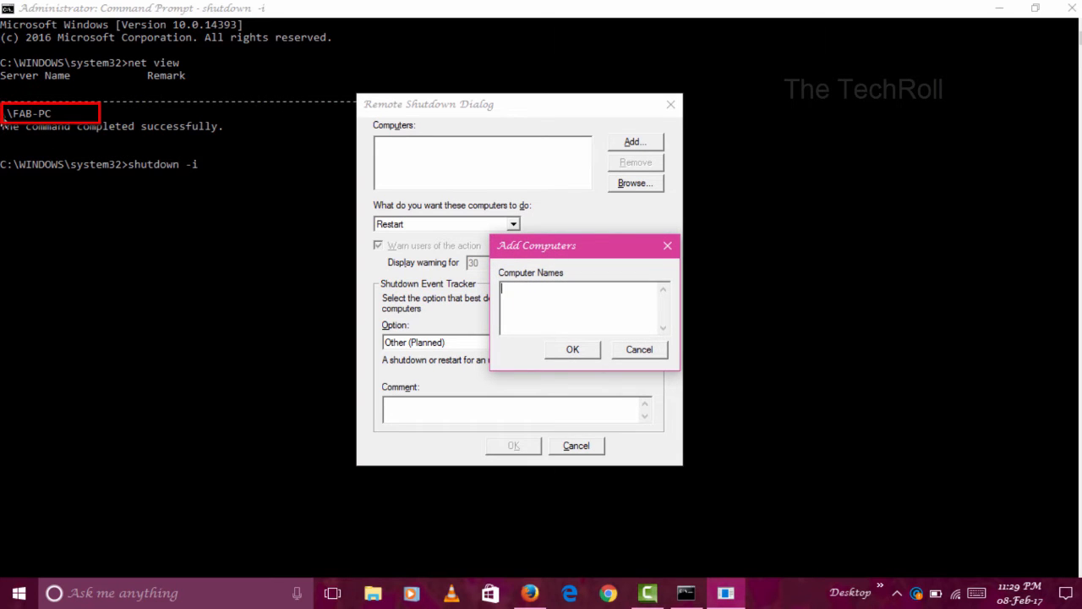
pyautogui.moveTo(3, 93)
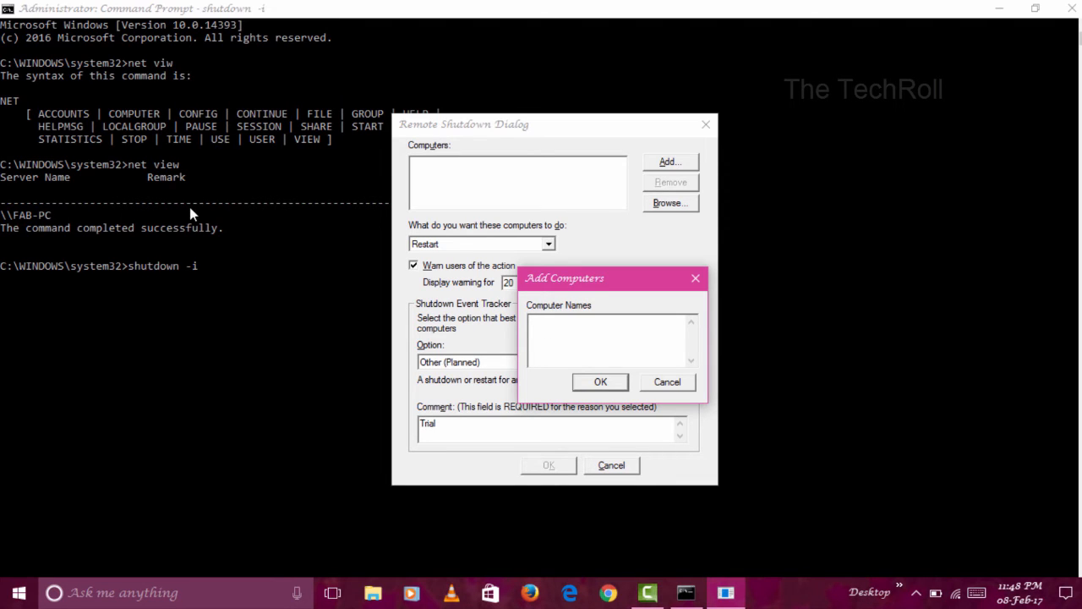
pyautogui.write('fab')
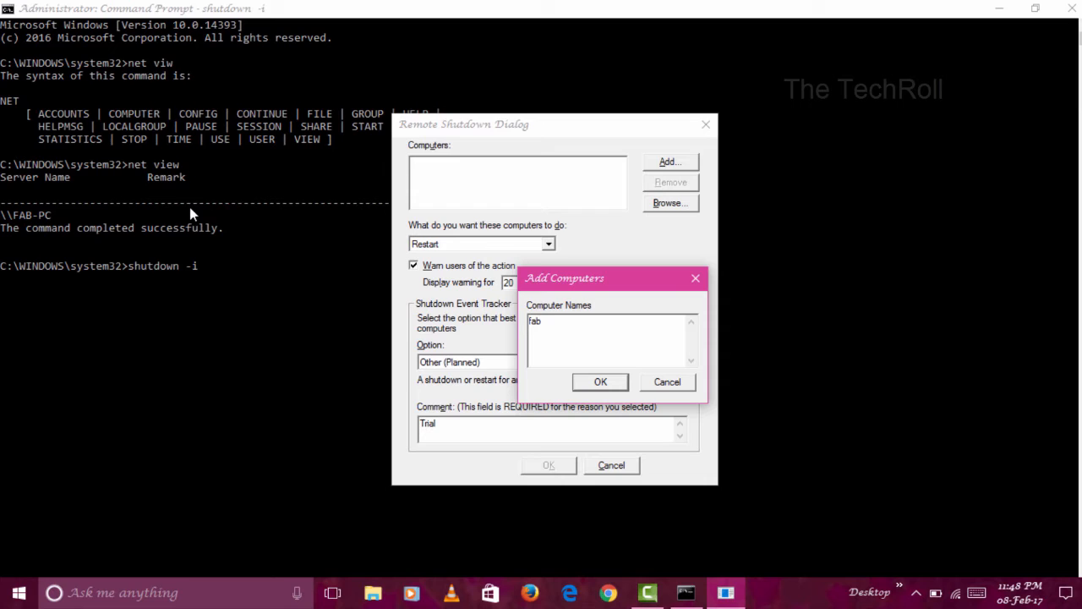
pyautogui.write('-pc')
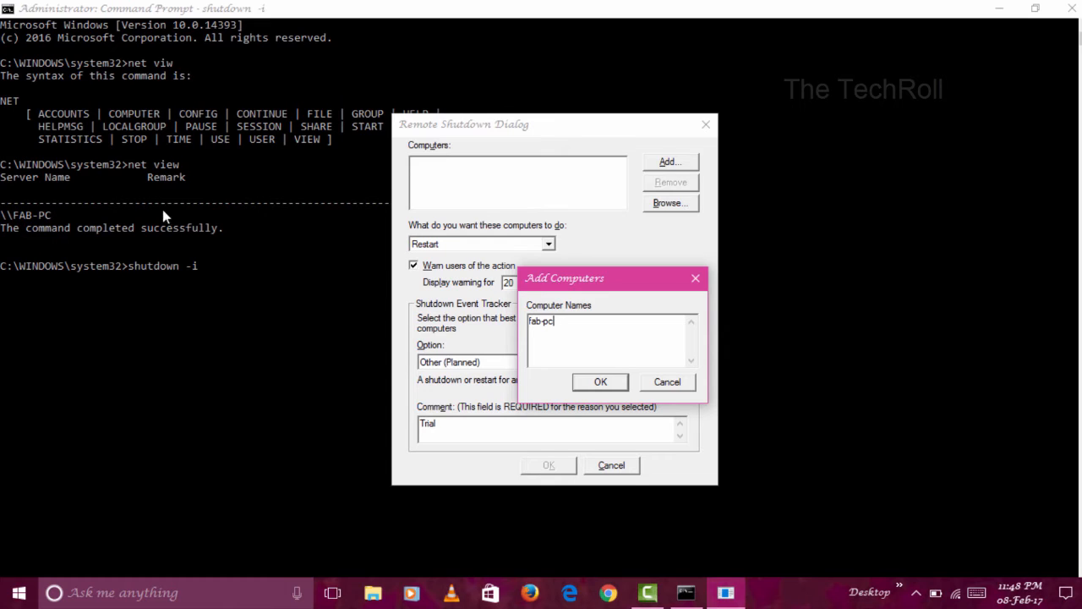
pyautogui.click(601, 382)
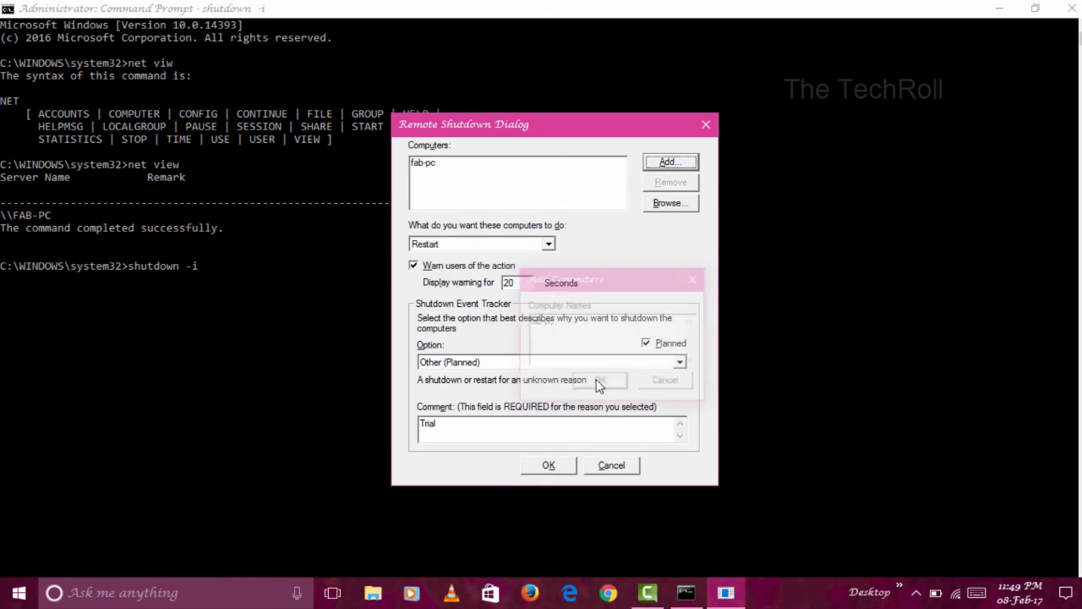
# Change the action from Restart to Shutdown
pyautogui.click(601, 379)
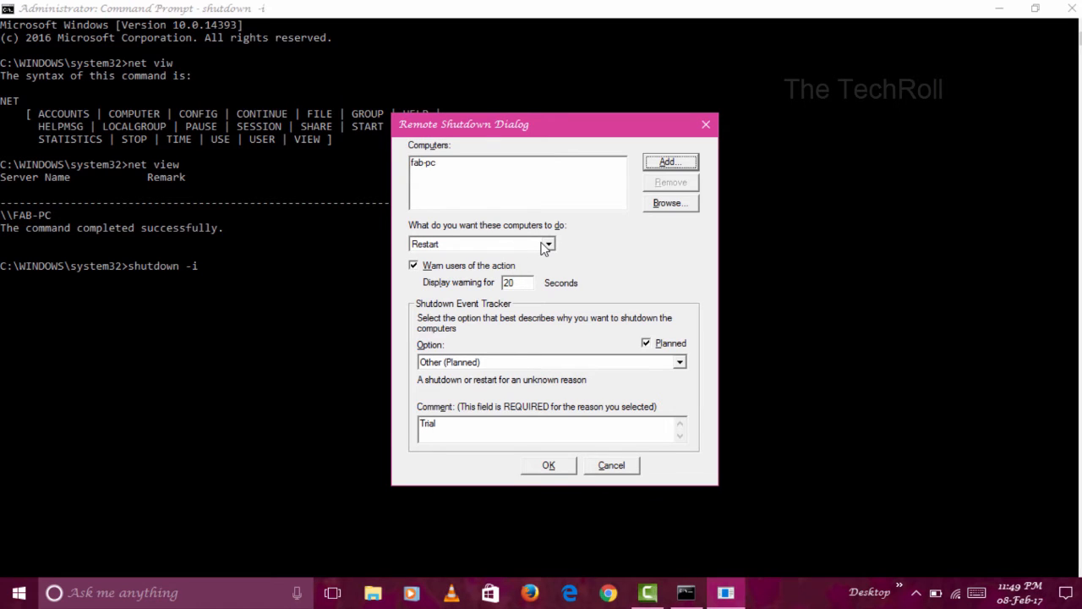
pyautogui.click(548, 243)
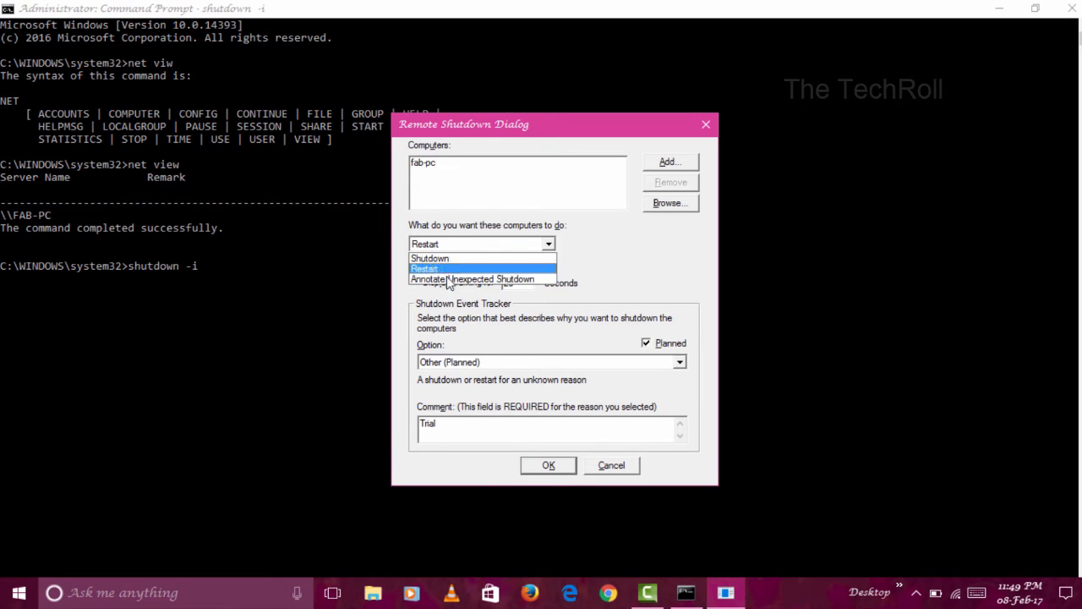
pyautogui.moveTo(431, 257)
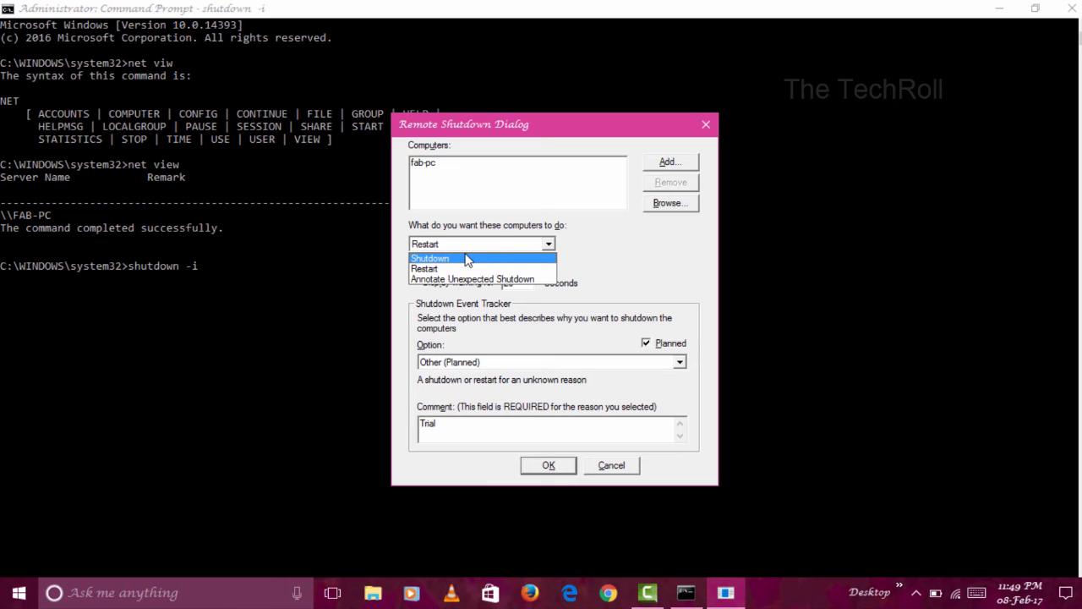
pyautogui.click(429, 257)
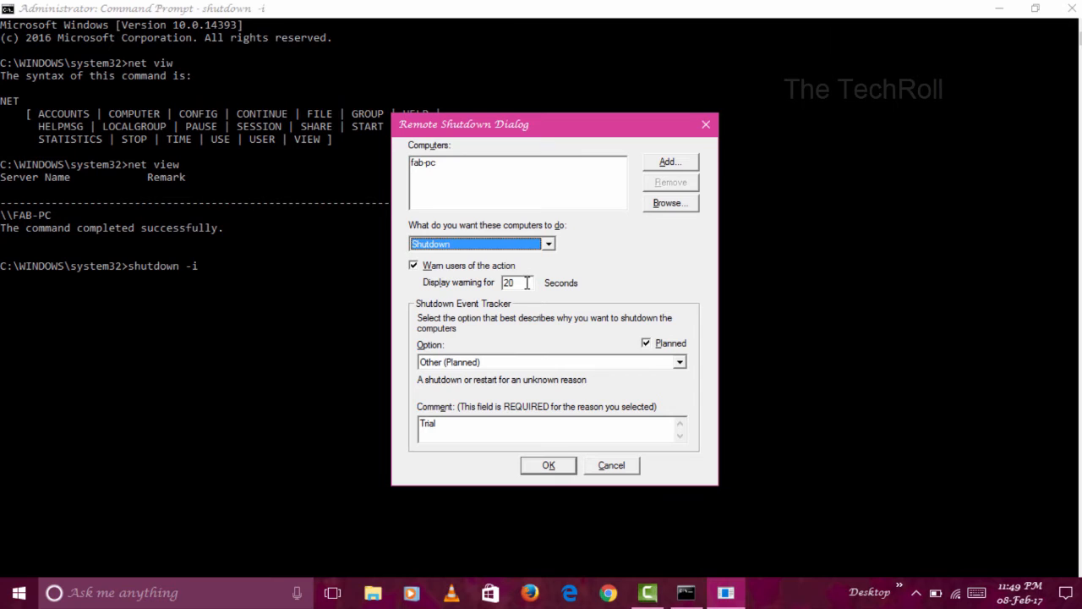
# Replace the 20-second display warning with 10 seconds
pyautogui.click(517, 283)
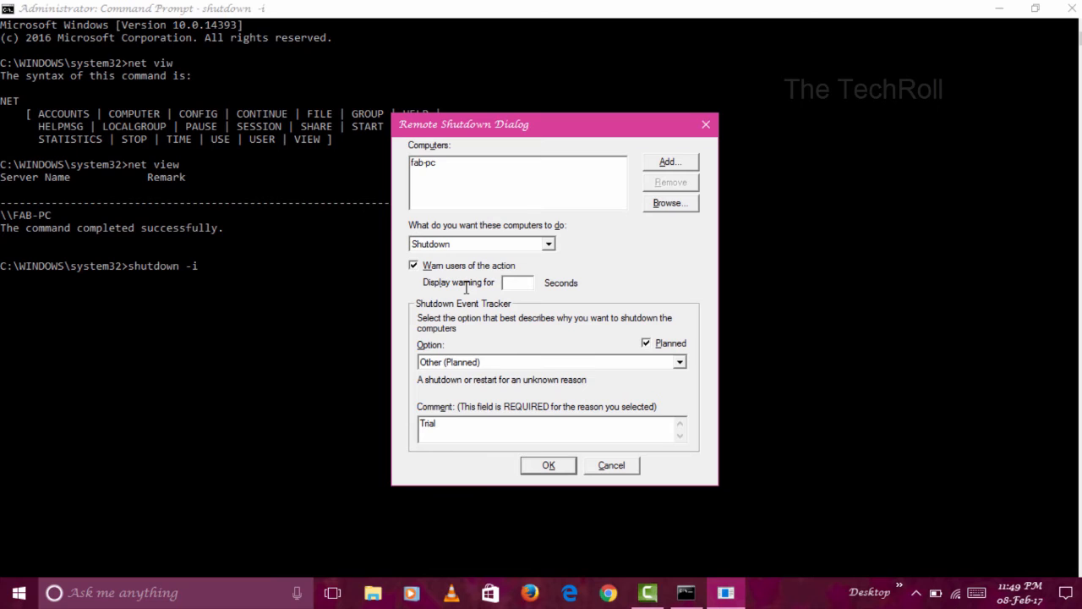
pyautogui.click(518, 283)
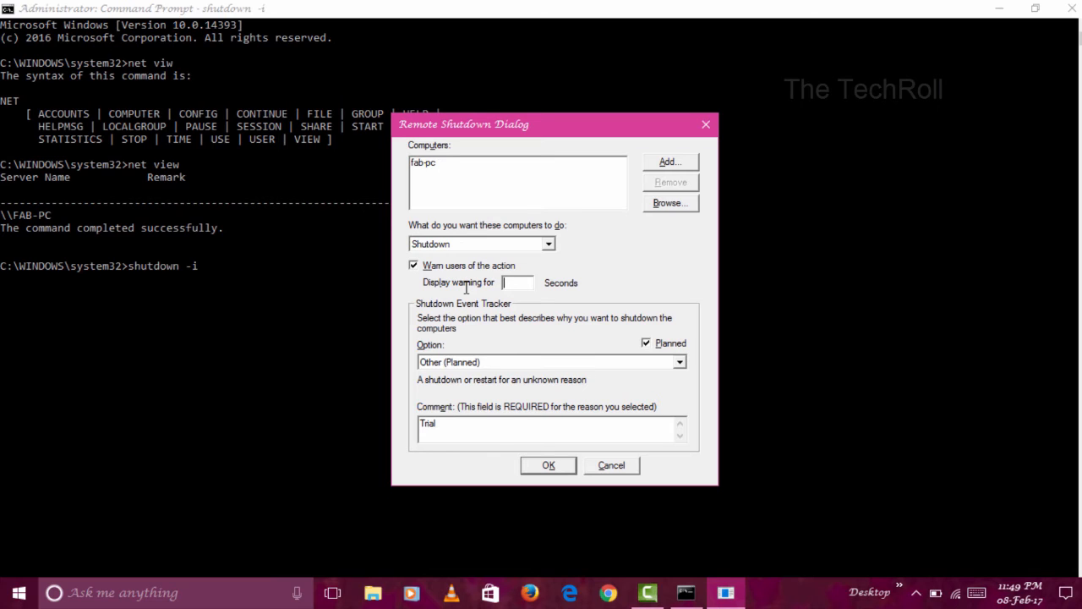
pyautogui.write('120')
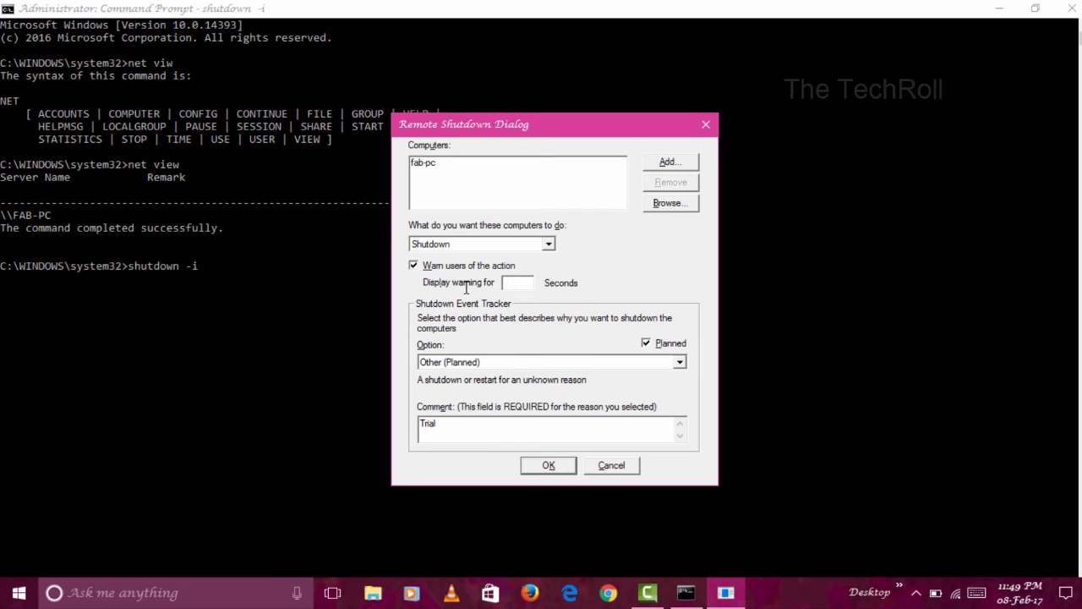
pyautogui.click(518, 283)
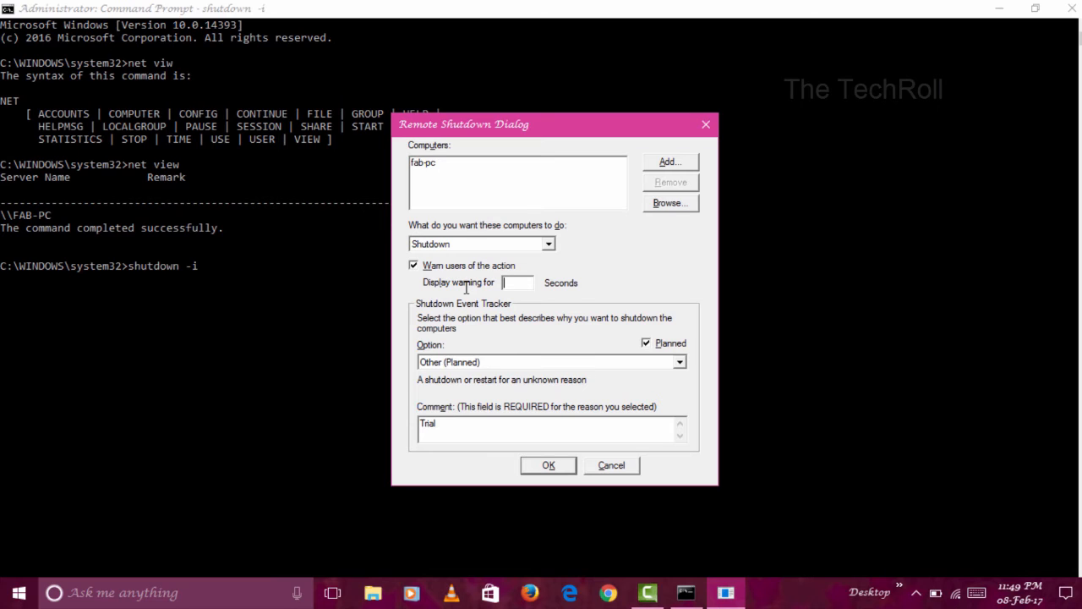
pyautogui.write('36')
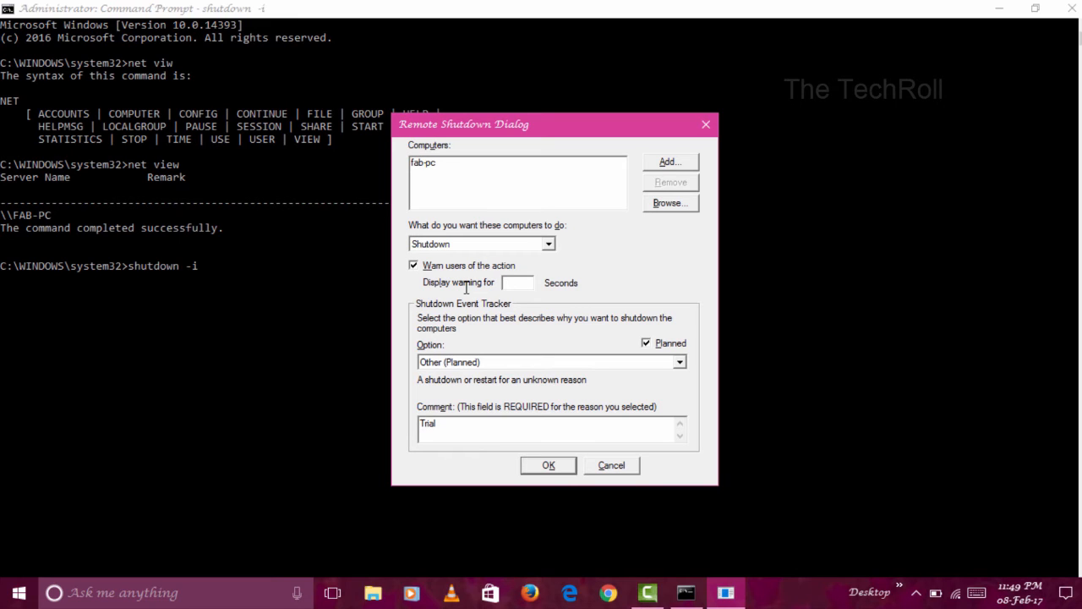
pyautogui.write('20')
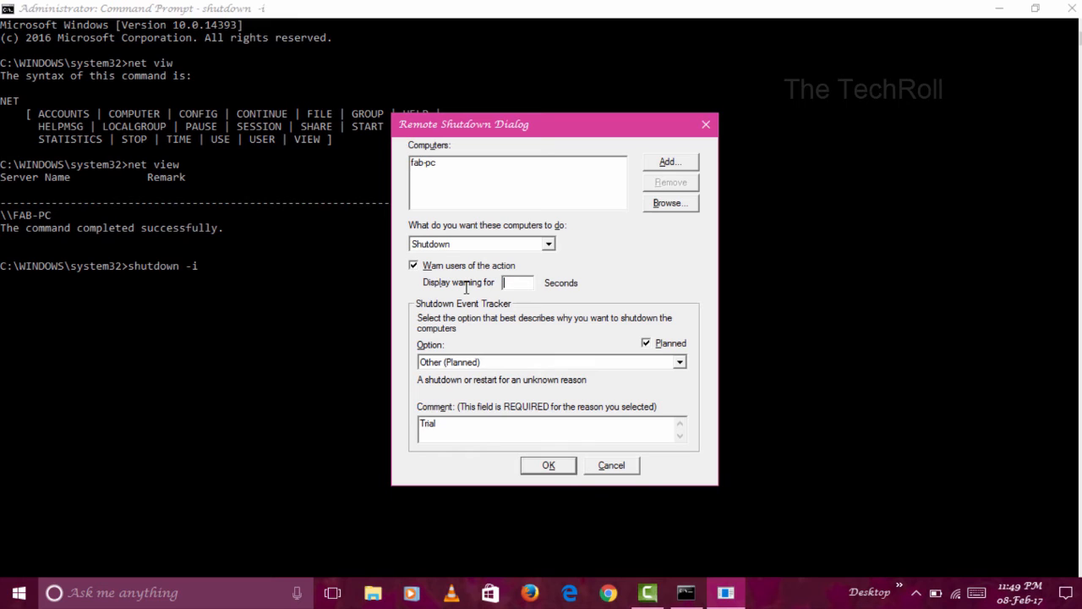
pyautogui.write('10')
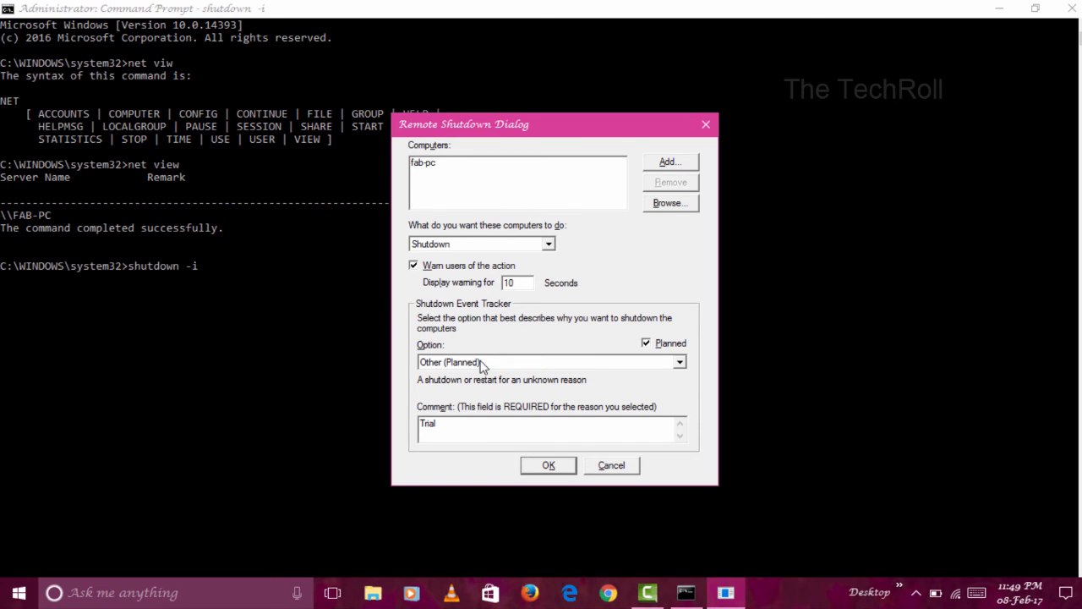
# Review the shutdown reason options, keeping Other (Planned)
pyautogui.click(680, 362)
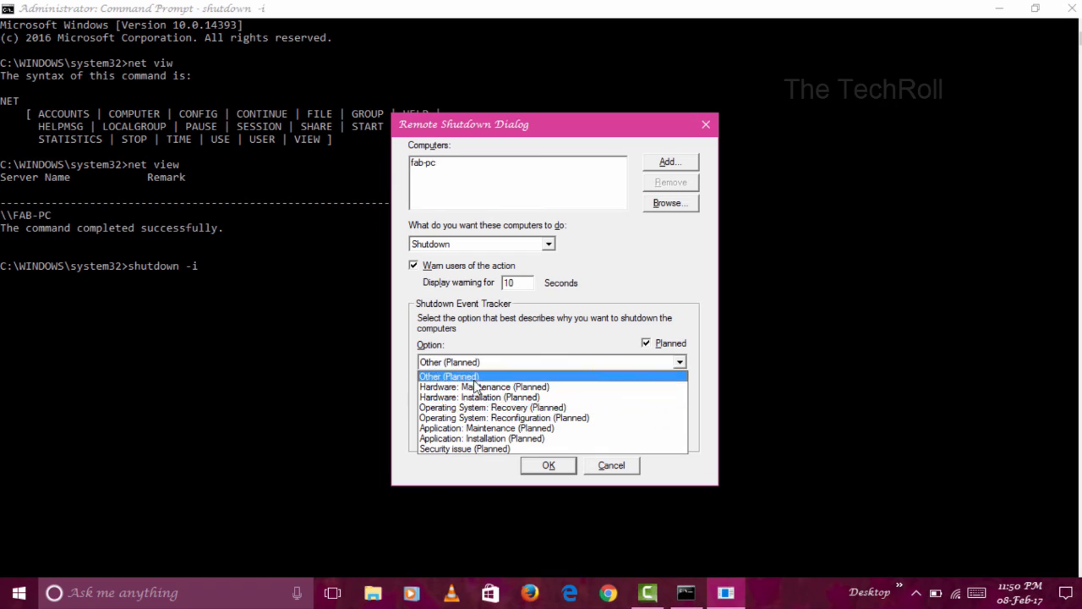
pyautogui.moveTo(494, 366)
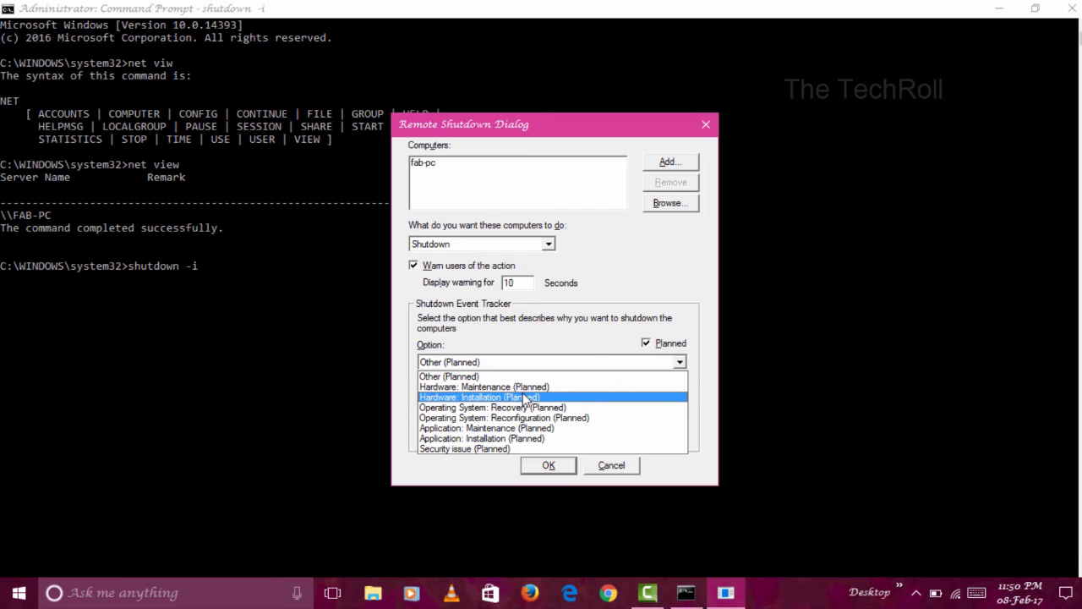
pyautogui.moveTo(484, 386)
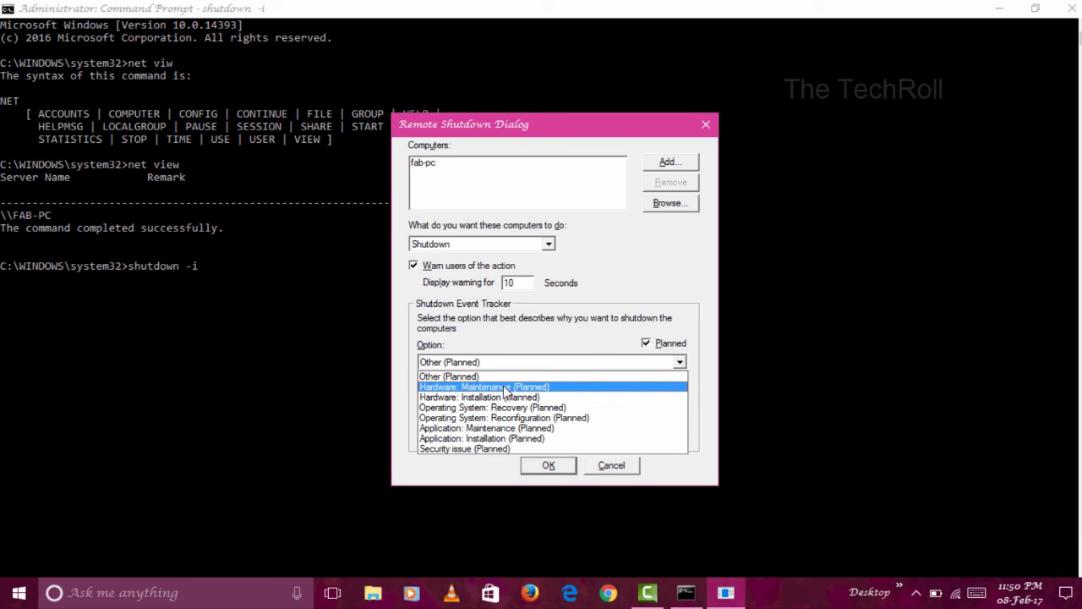
pyautogui.moveTo(504, 376)
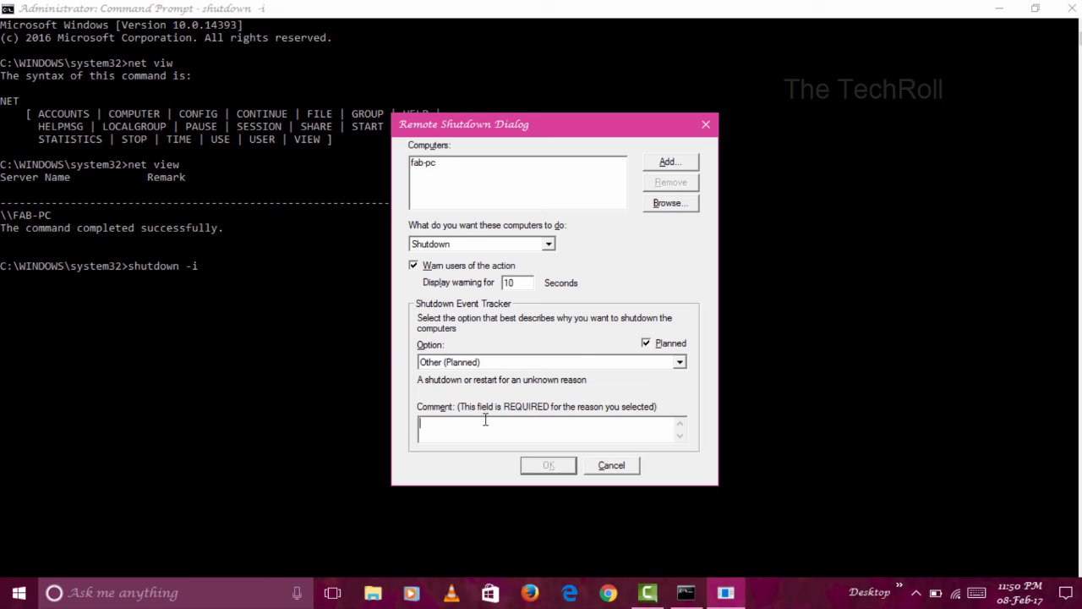
# Enter the comment 'Trial show' and confirm to start the shutdown
pyautogui.write('Trial')
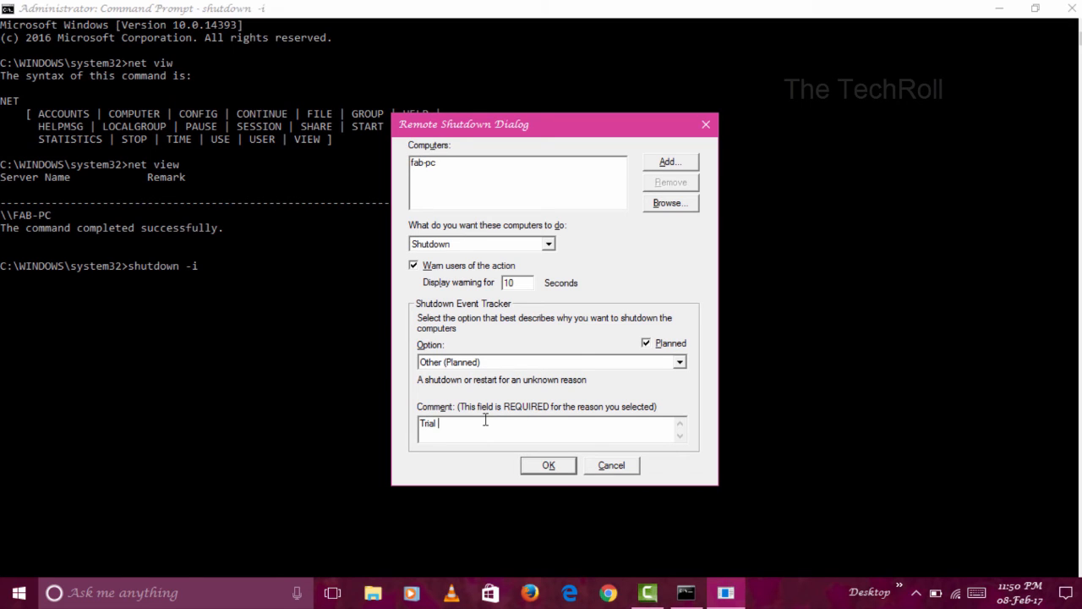
pyautogui.write('show')
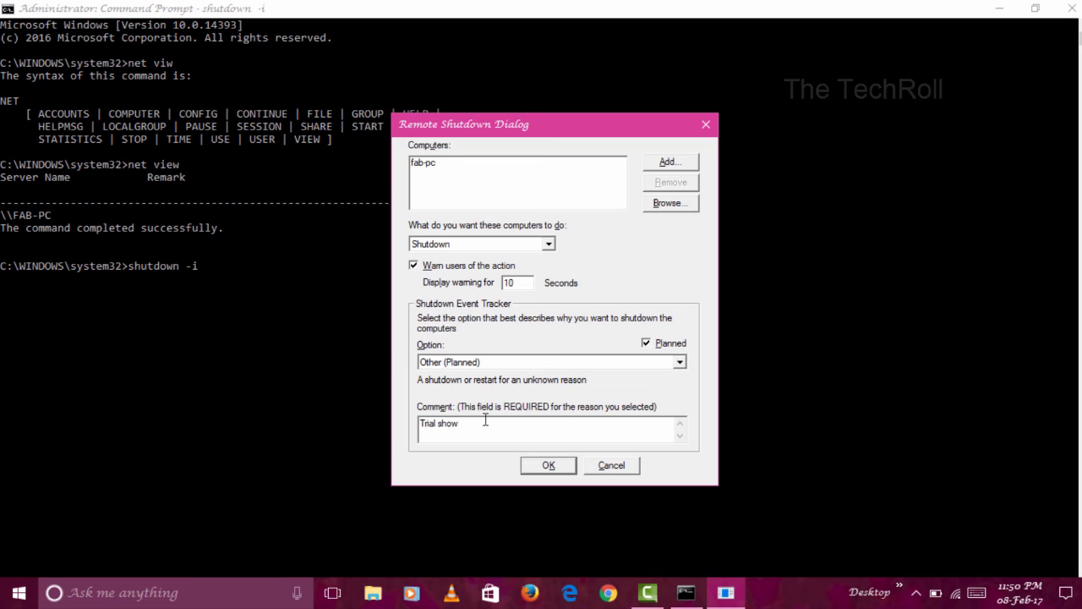
pyautogui.moveTo(565, 492)
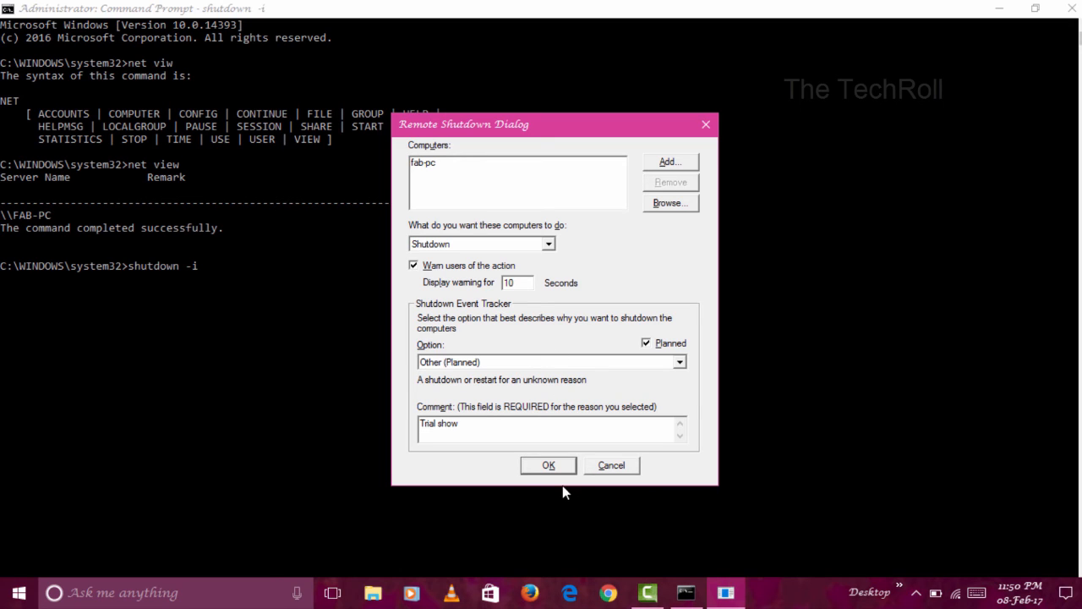
pyautogui.moveTo(548, 465)
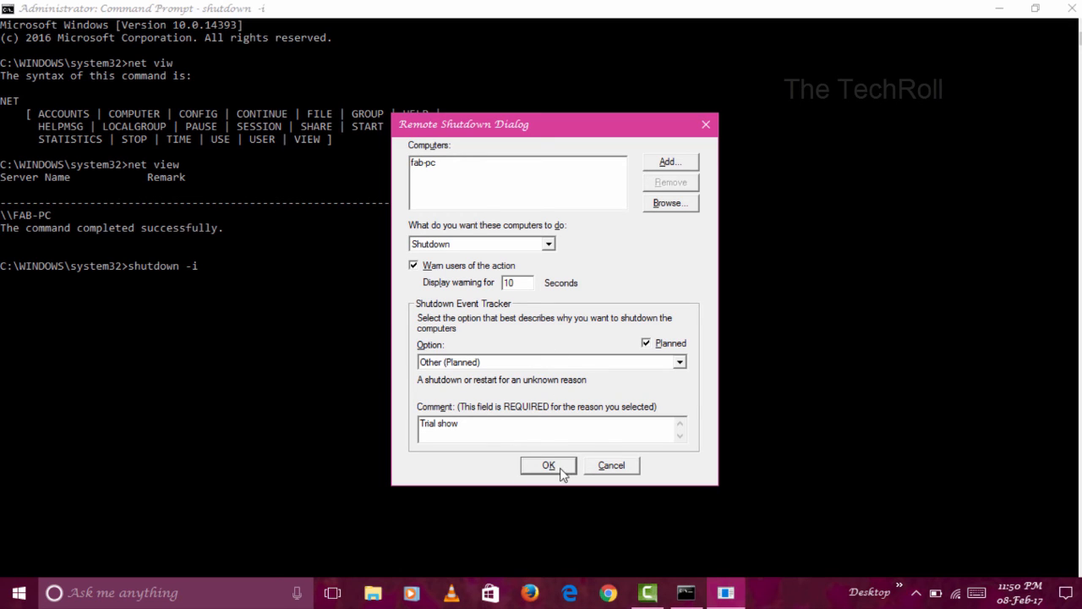
pyautogui.moveTo(566, 490)
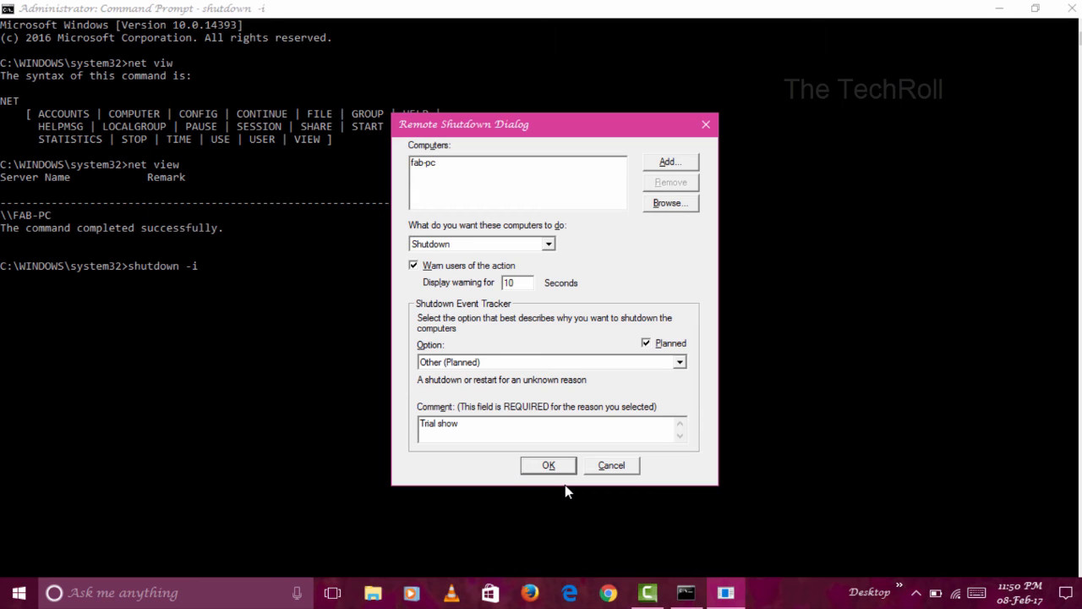
pyautogui.moveTo(602, 483)
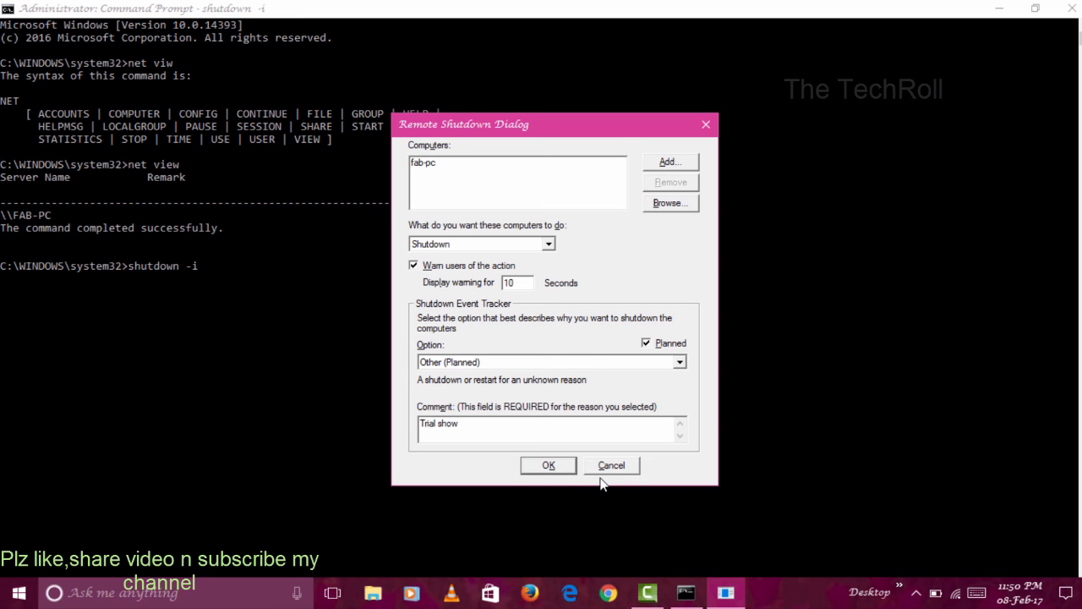
pyautogui.click(548, 465)
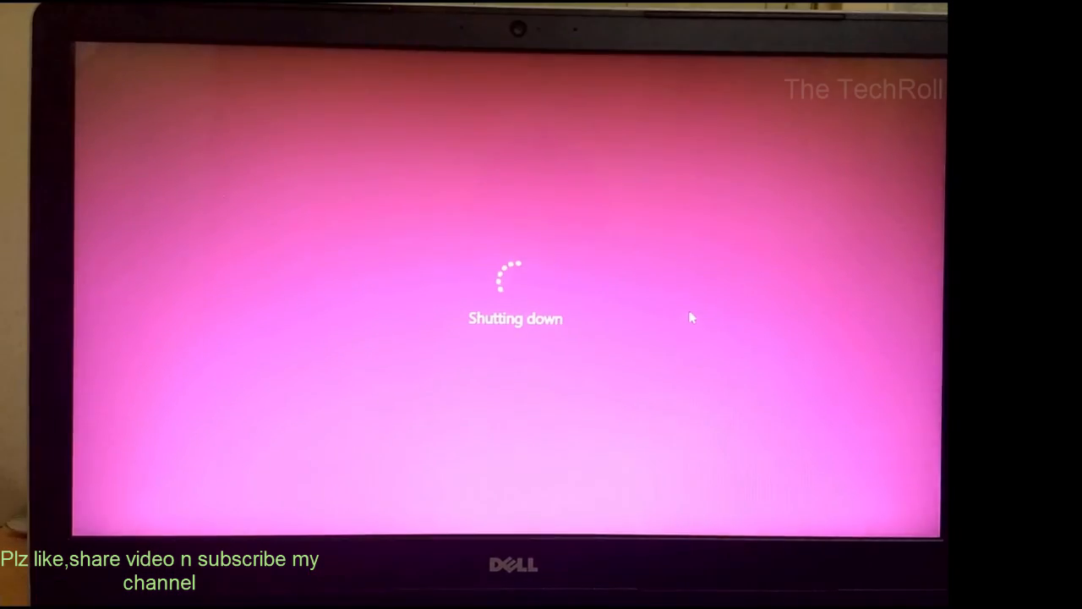